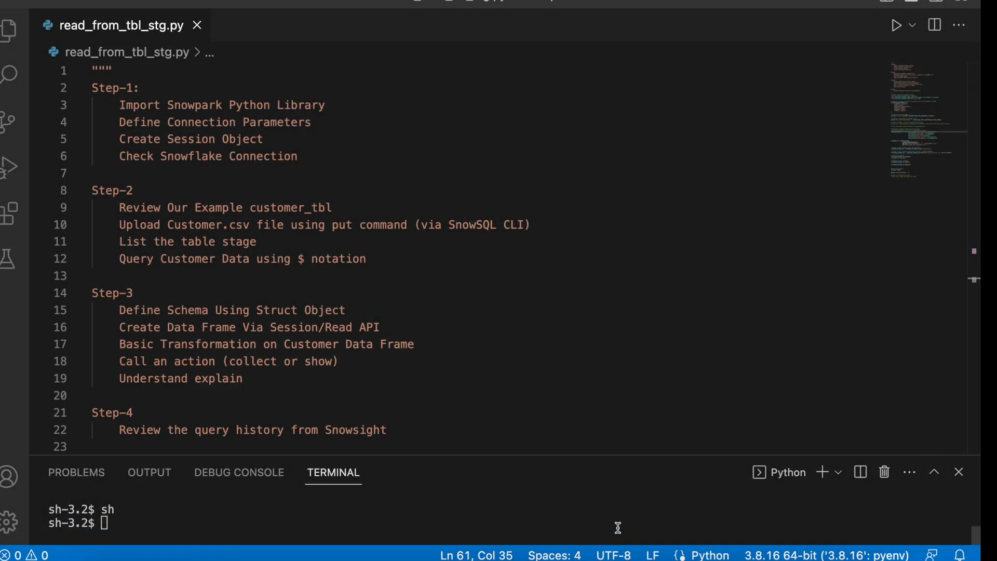
- Confirm the DEMO.SNOWPARK worksheet context and run the customer_tbl sample query
{"action": "left_click_drag", "start_coordinate": [91, 87], "coordinate": [298, 155]}
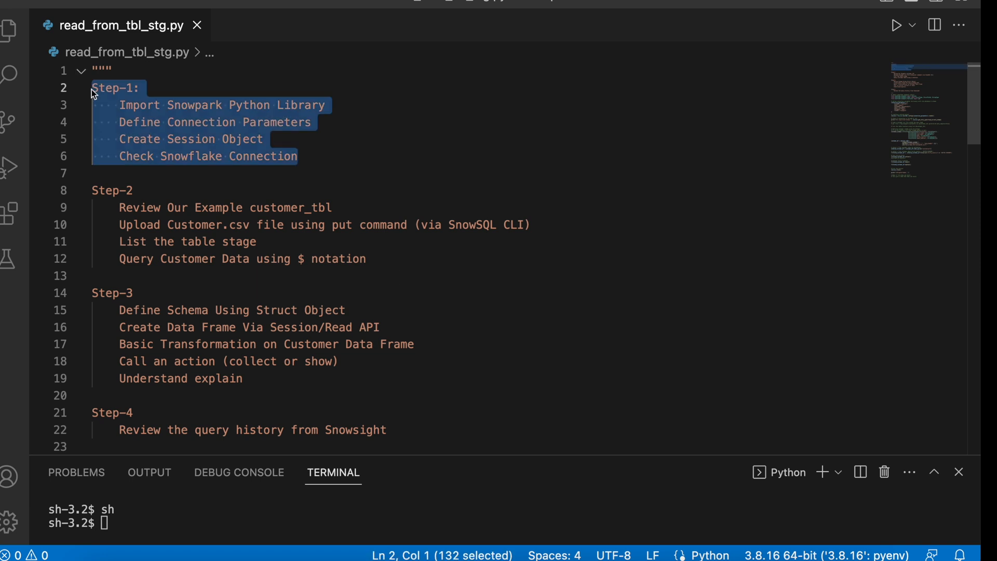
{"action": "mouse_move", "coordinate": [223, 128]}
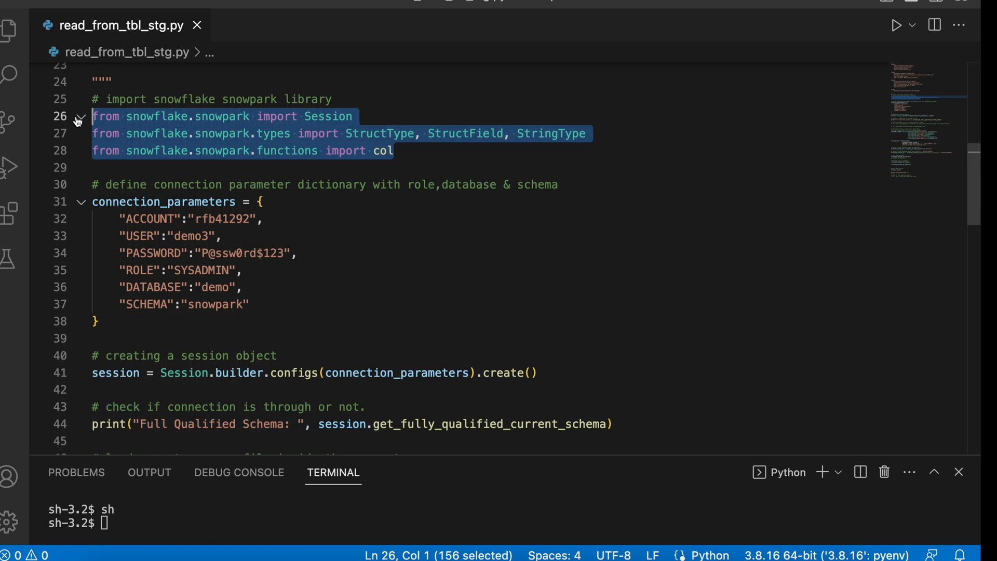
{"action": "mouse_move", "coordinate": [115, 122]}
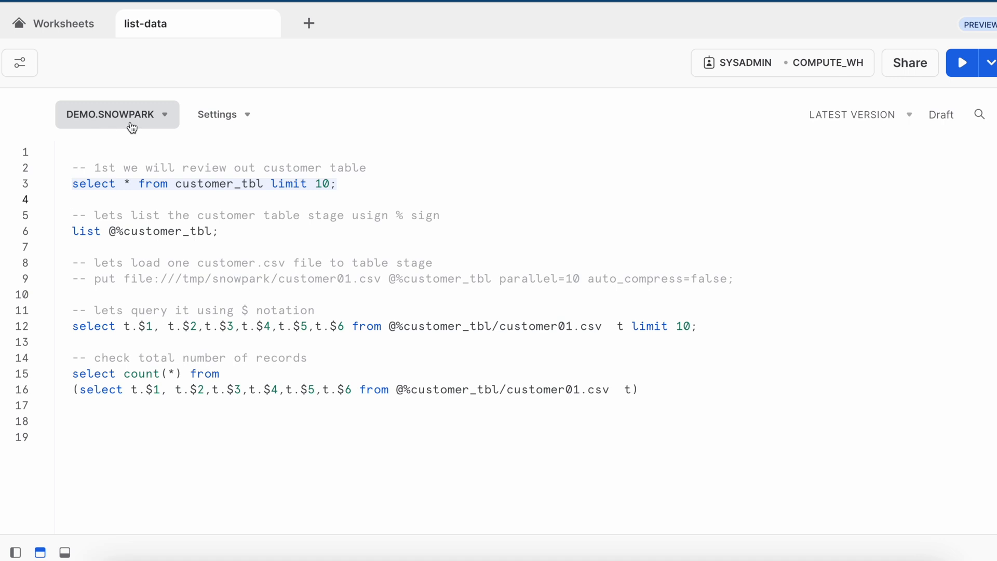
{"action": "left_click", "coordinate": [204, 184]}
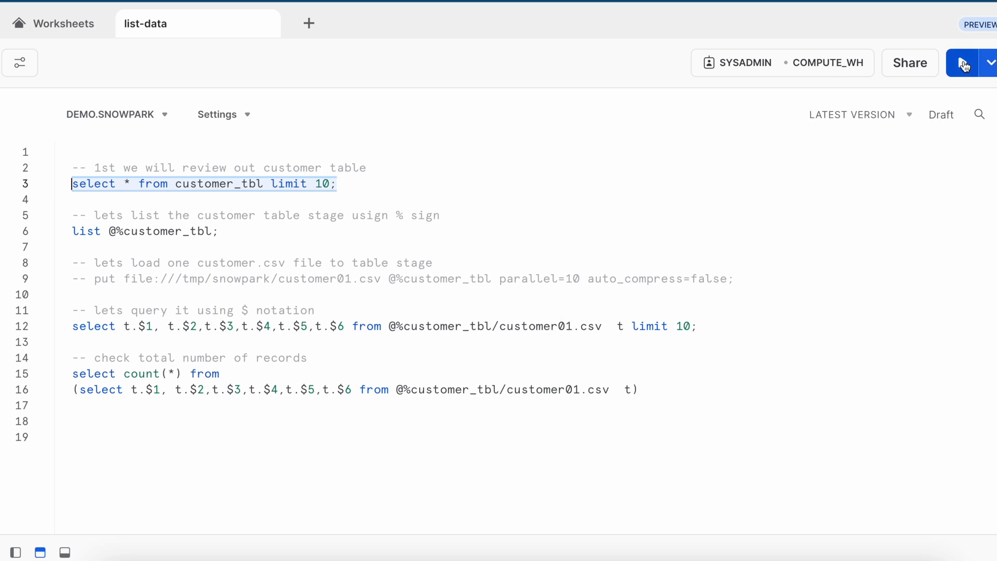
{"action": "left_click", "coordinate": [963, 62]}
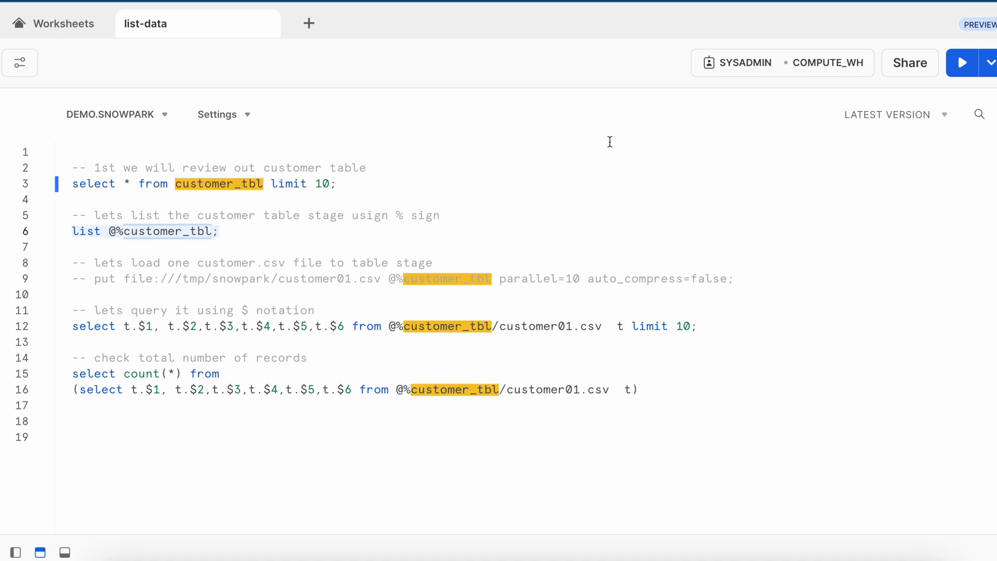
{"action": "left_click", "coordinate": [963, 63]}
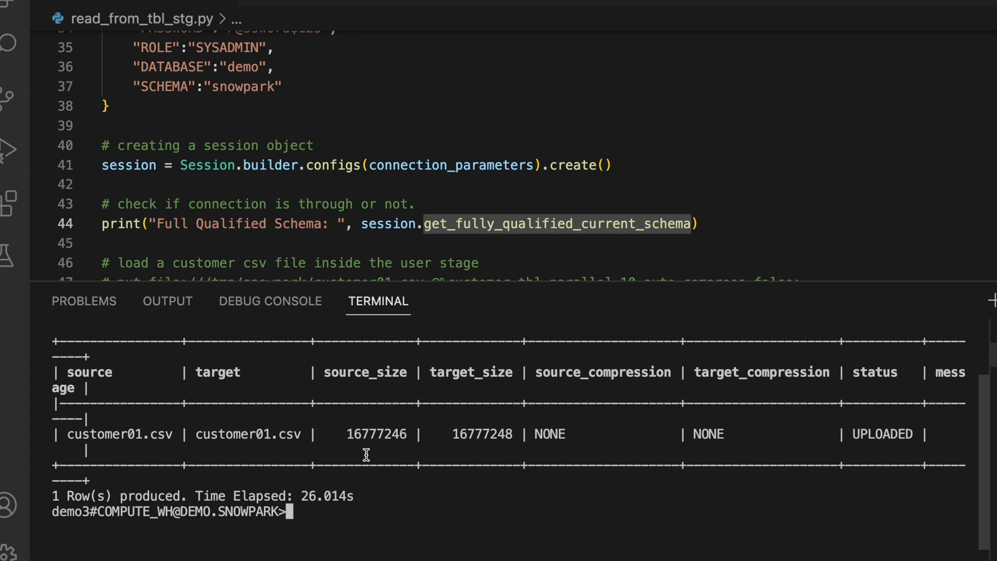
{"action": "mouse_move", "coordinate": [158, 434]}
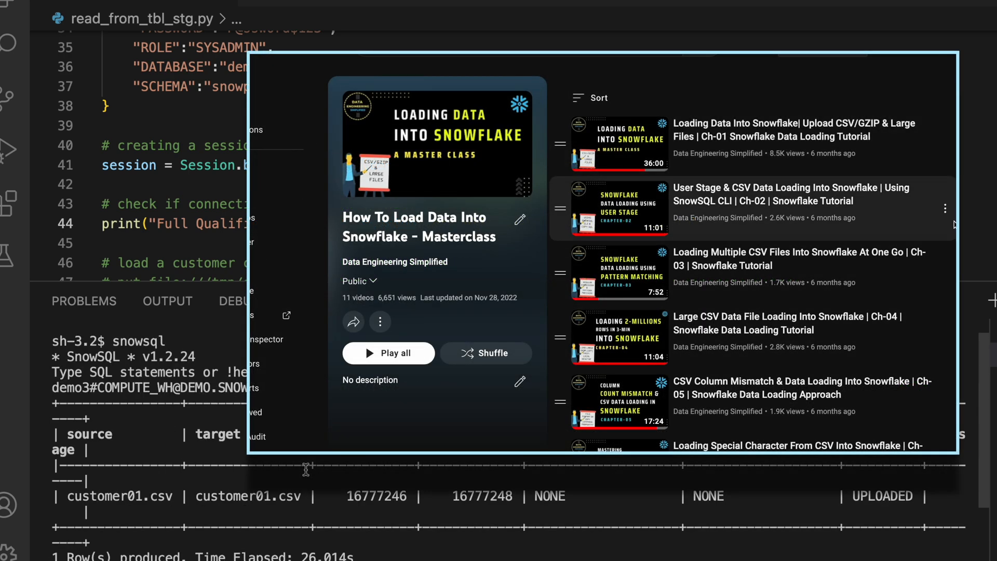
- Scroll the SnowSQL terminal to the PUT output showing customer01.csv UPLOADED
{"action": "scroll", "scroll_direction": "down", "scroll_amount": 3}
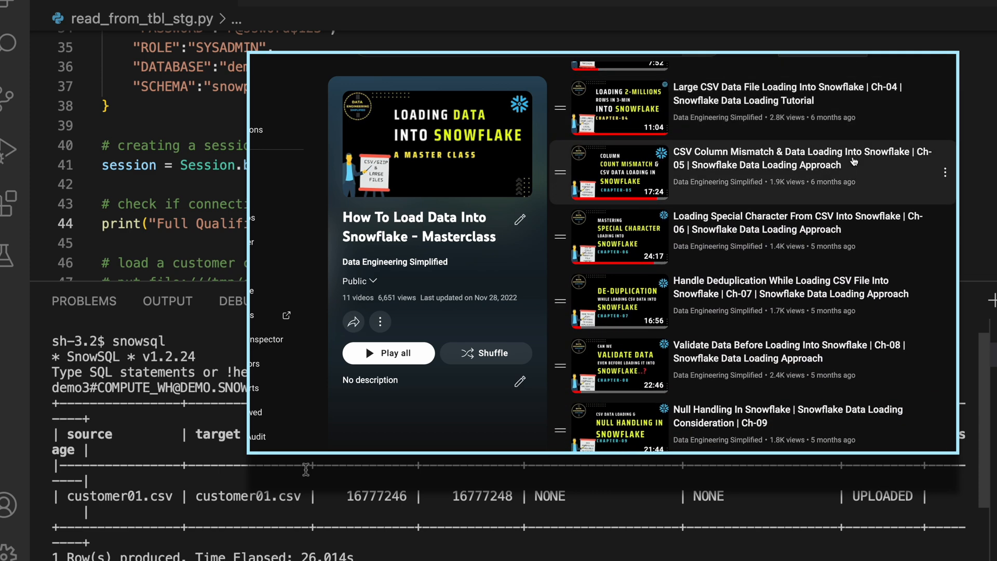
{"action": "scroll", "scroll_direction": "down", "scroll_amount": 3}
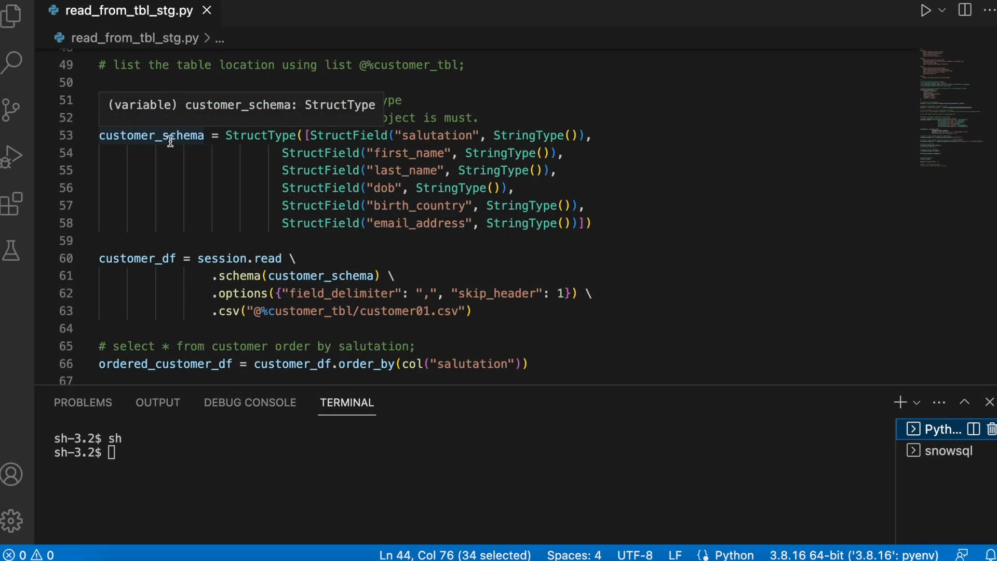
{"action": "double_click", "coordinate": [152, 135]}
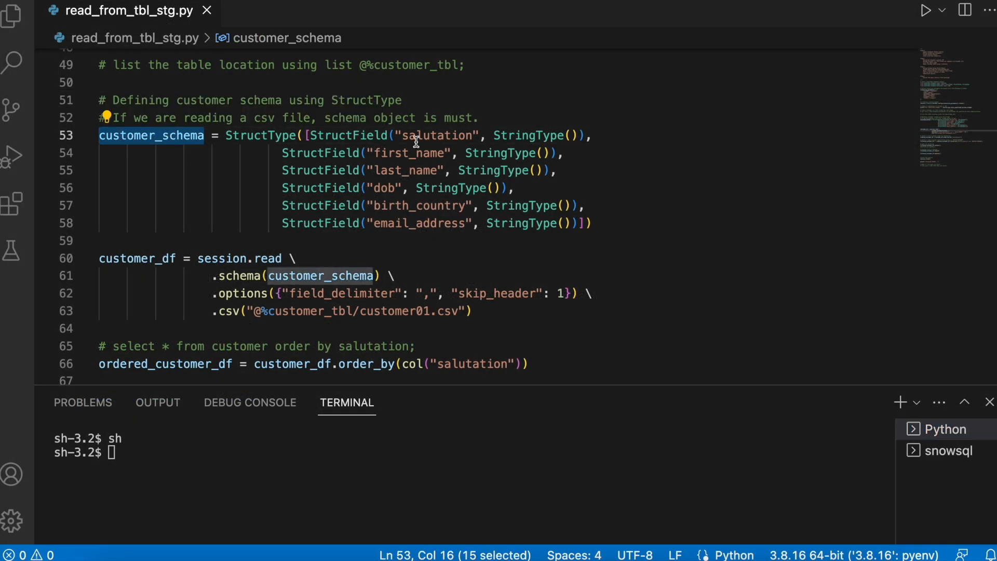
{"action": "double_click", "coordinate": [438, 135]}
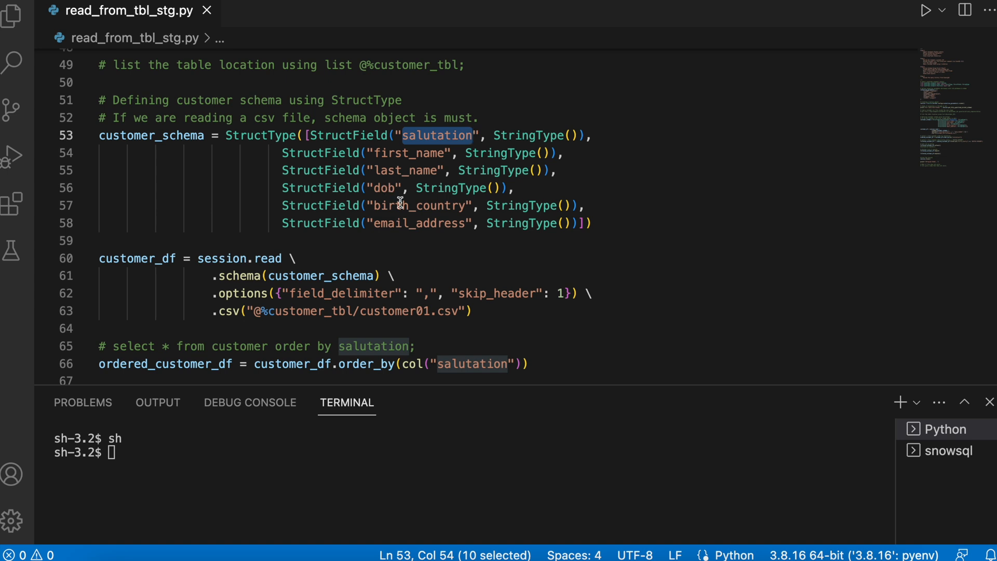
{"action": "double_click", "coordinate": [221, 259]}
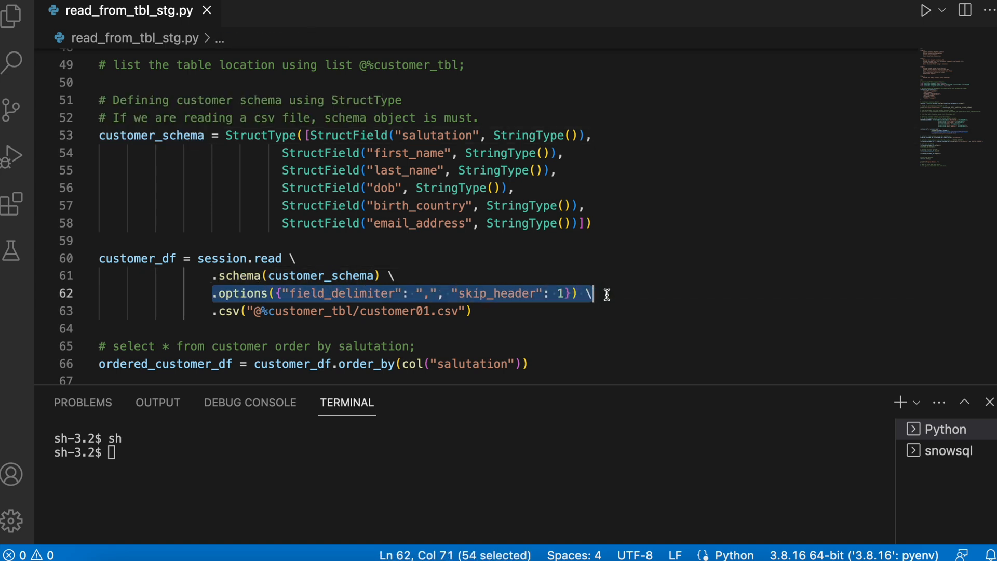
{"action": "double_click", "coordinate": [342, 293]}
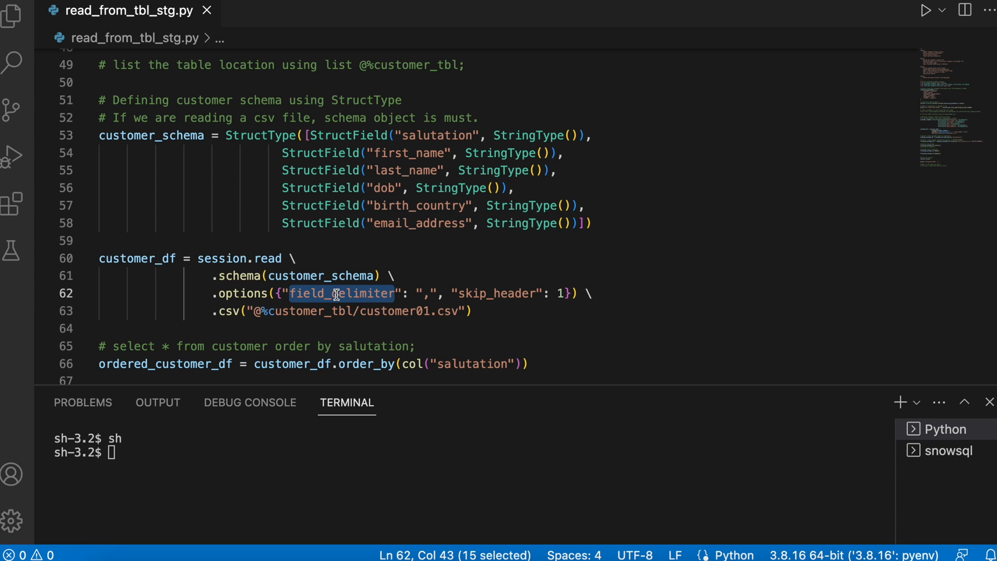
{"action": "mouse_move", "coordinate": [505, 294]}
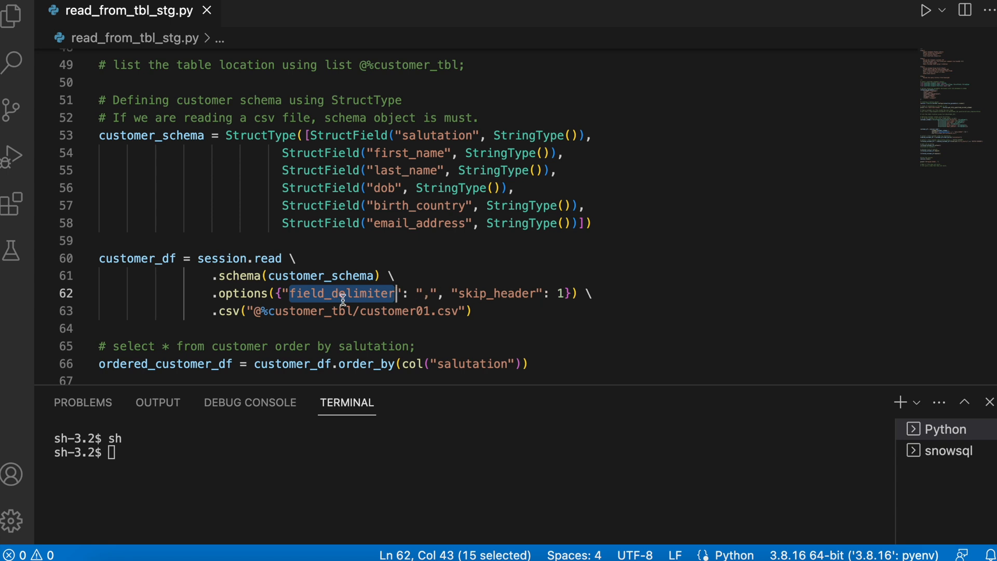
{"action": "double_click", "coordinate": [229, 310]}
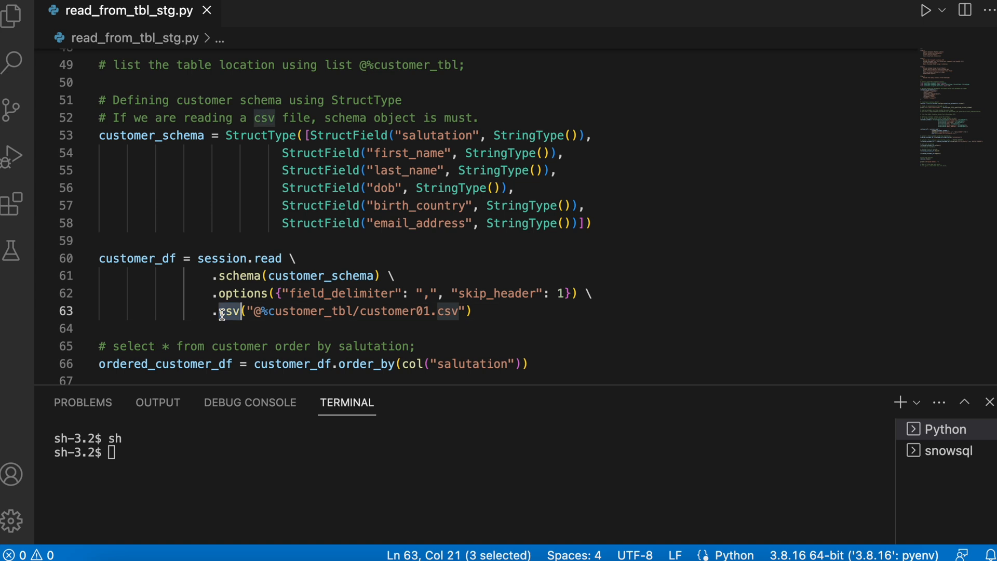
{"action": "left_click_drag", "start_coordinate": [256, 310], "coordinate": [458, 311]}
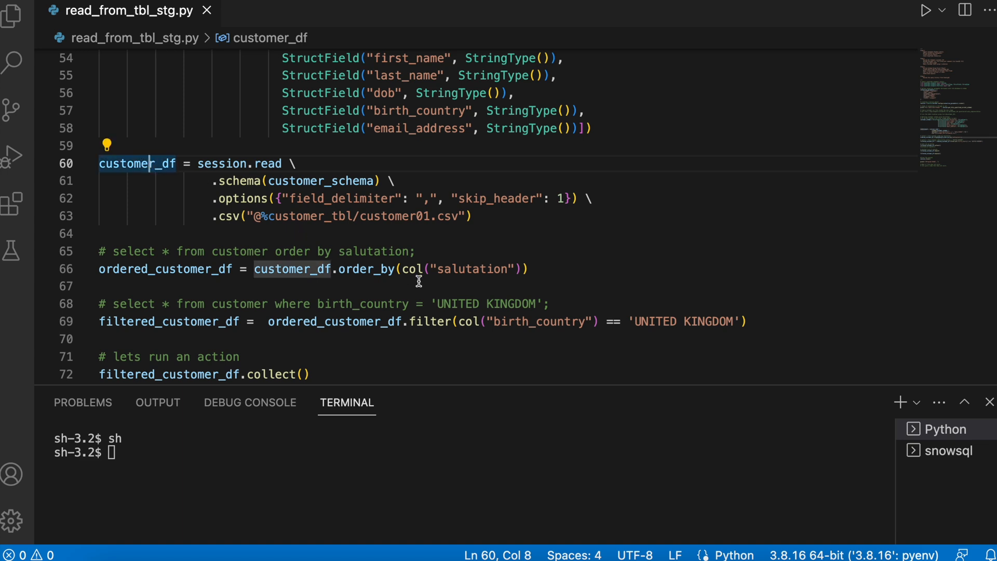
{"action": "double_click", "coordinate": [366, 268]}
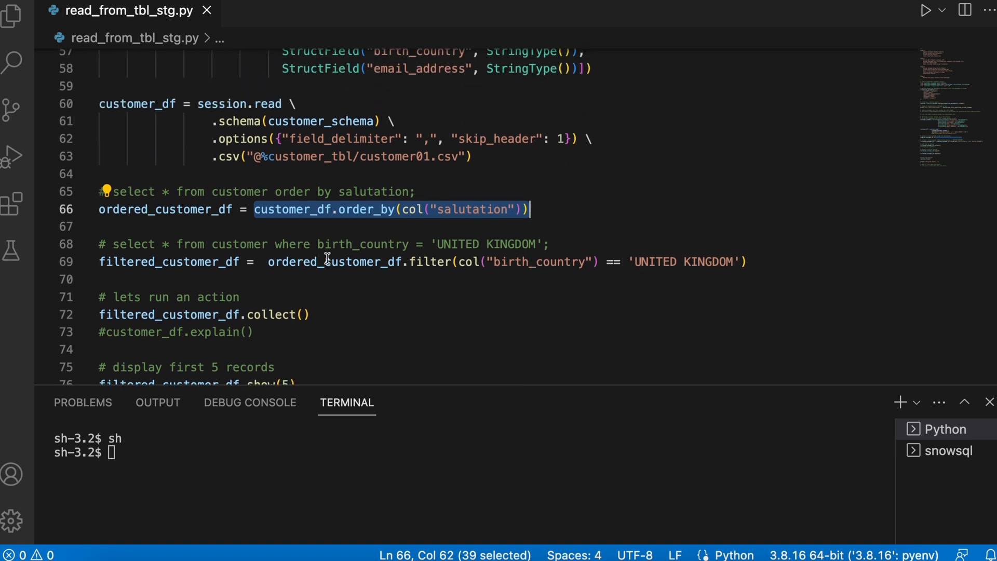
{"action": "double_click", "coordinate": [539, 262]}
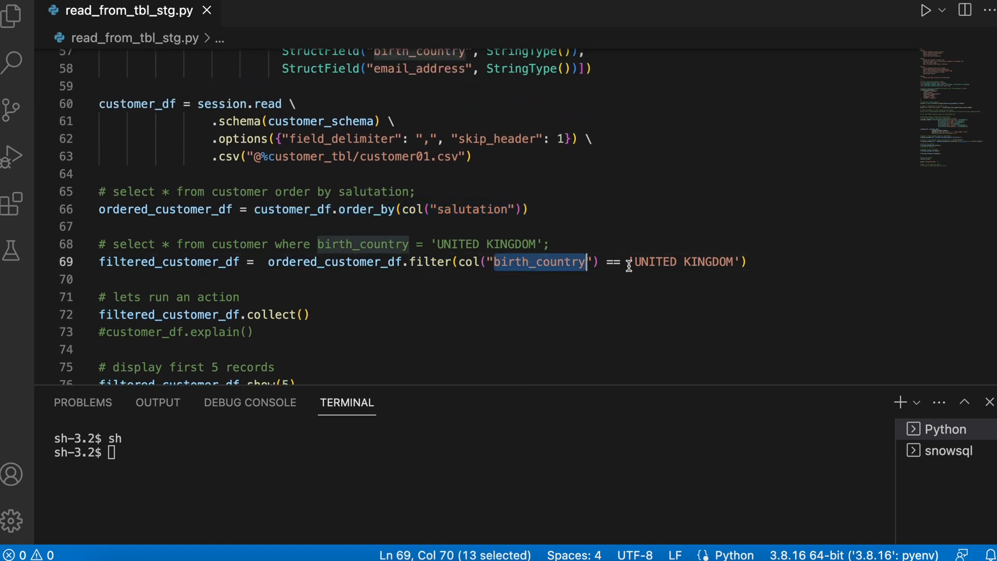
{"action": "double_click", "coordinate": [654, 262]}
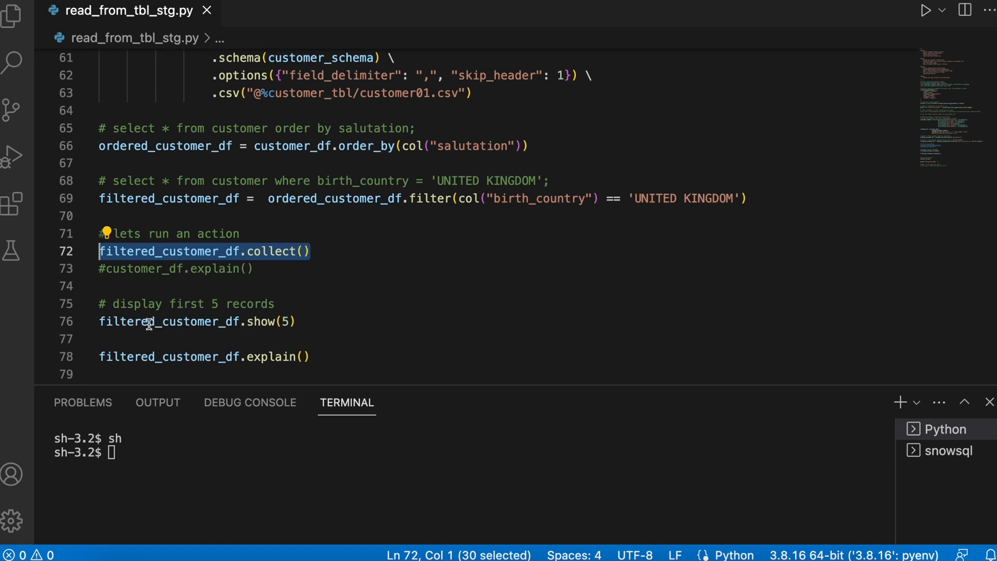
{"action": "left_click", "coordinate": [300, 321]}
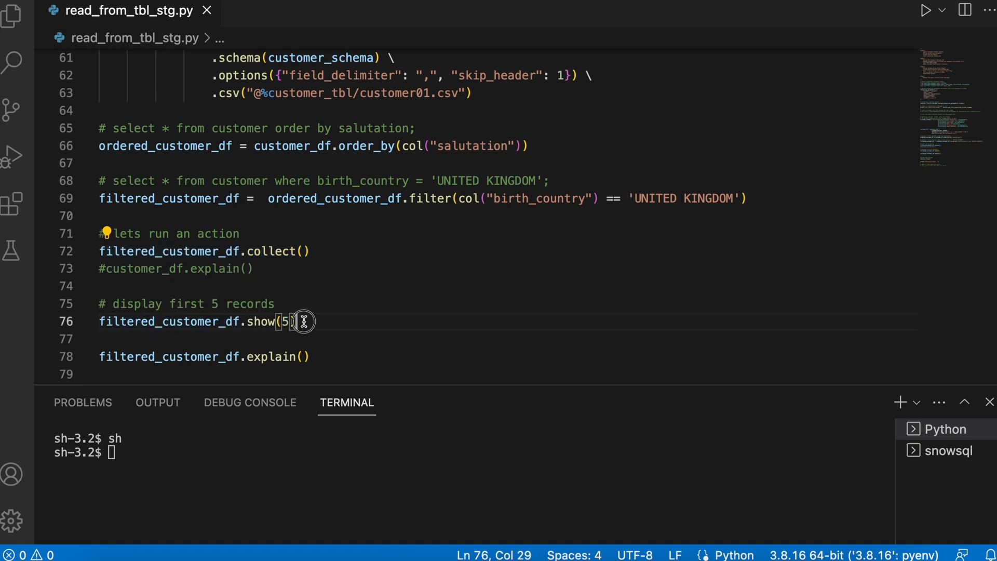
{"action": "triple_click", "coordinate": [191, 321]}
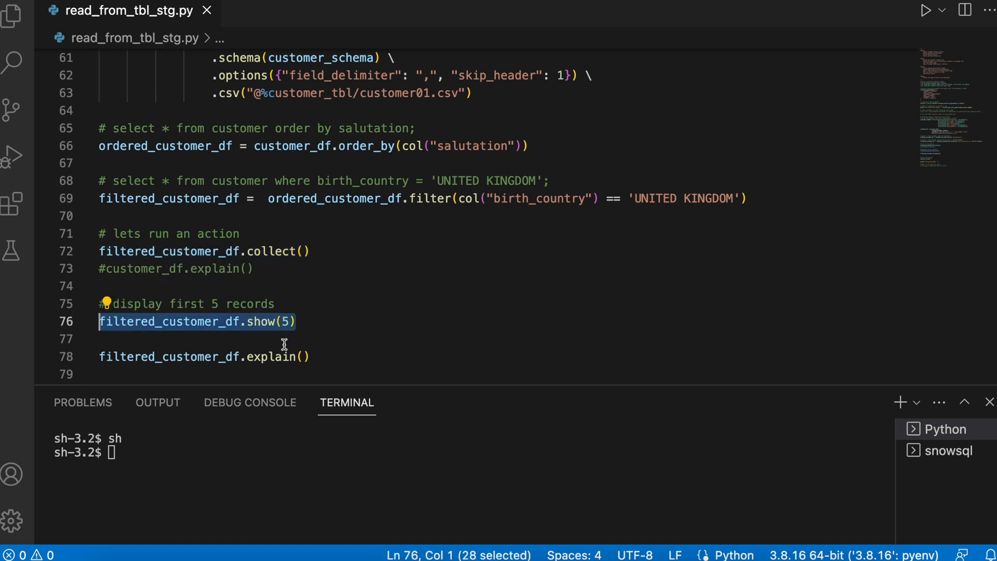
{"action": "left_click", "coordinate": [267, 356]}
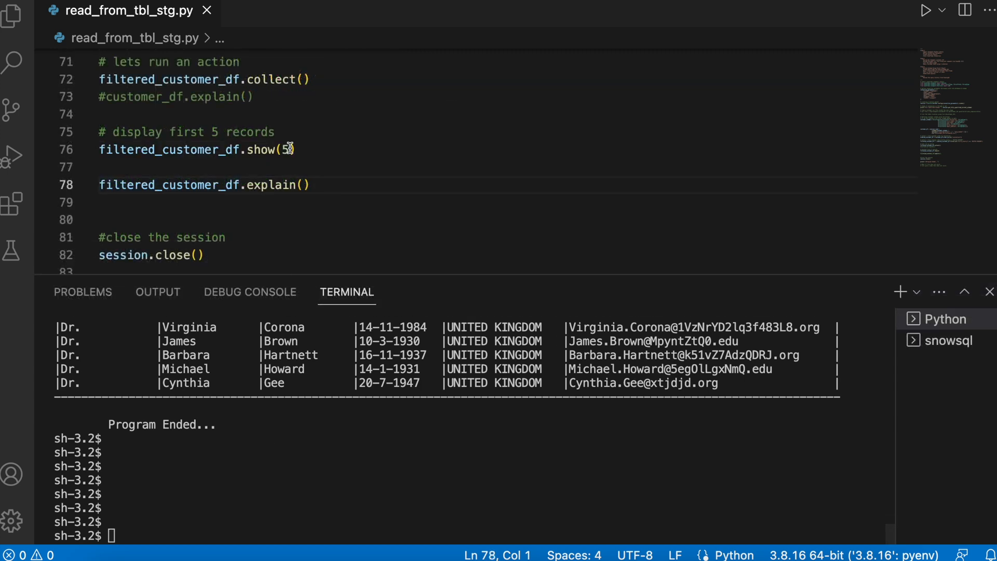
- Change show(5) to show(2), rerun and highlight the DATAFRAME EXECUTION PLAN output
{"action": "type", "text": "2"}
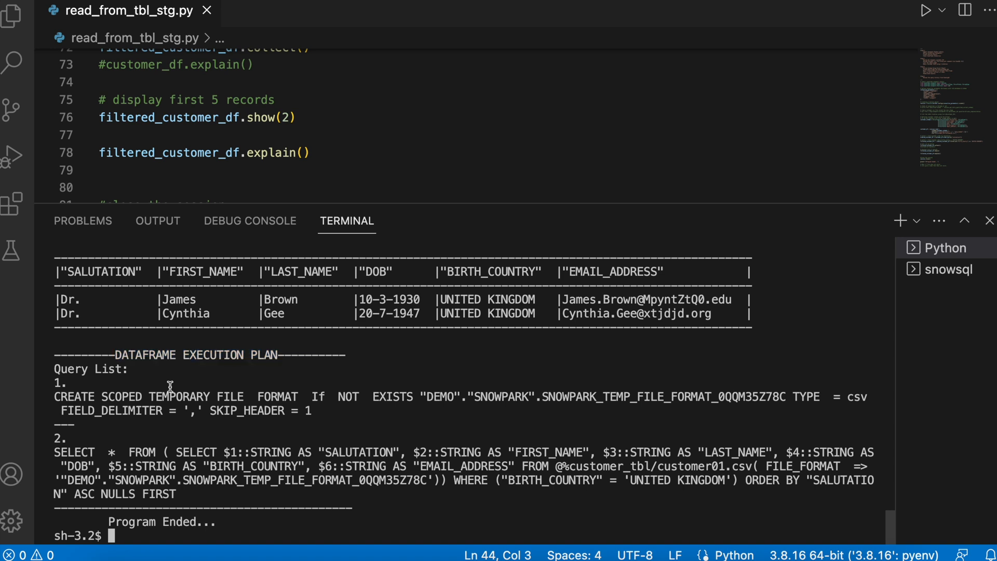
{"action": "left_click_drag", "start_coordinate": [57, 395], "coordinate": [312, 411]}
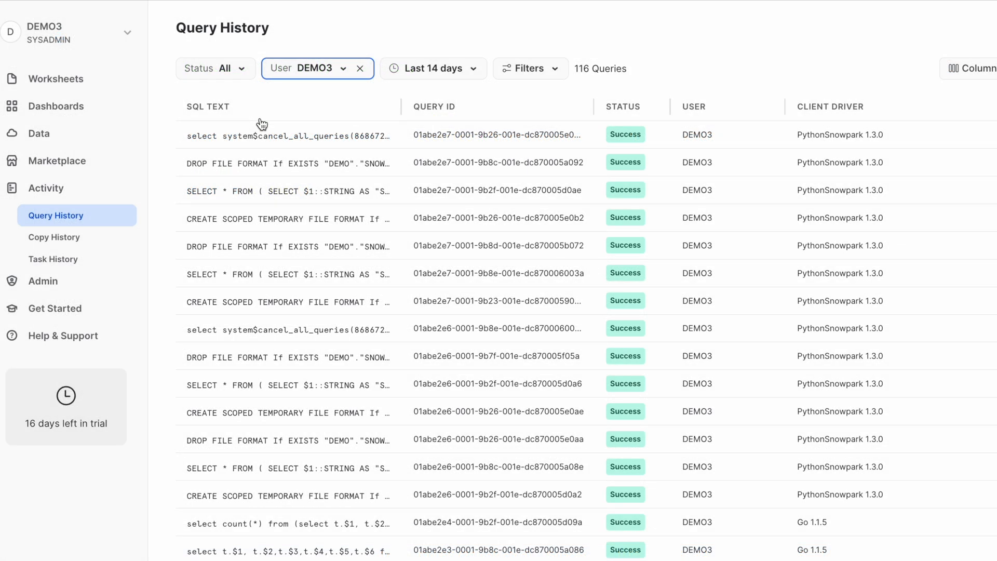
- View Query History filtered by user DEMO3 listing the PythonSnowpark queries
{"action": "left_click", "coordinate": [287, 219]}
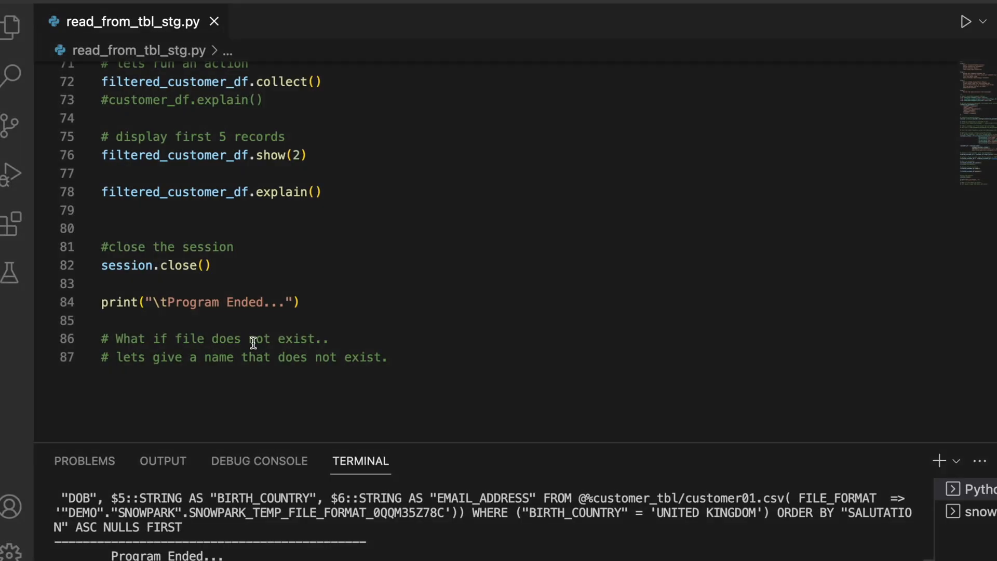
{"action": "mouse_move", "coordinate": [300, 339]}
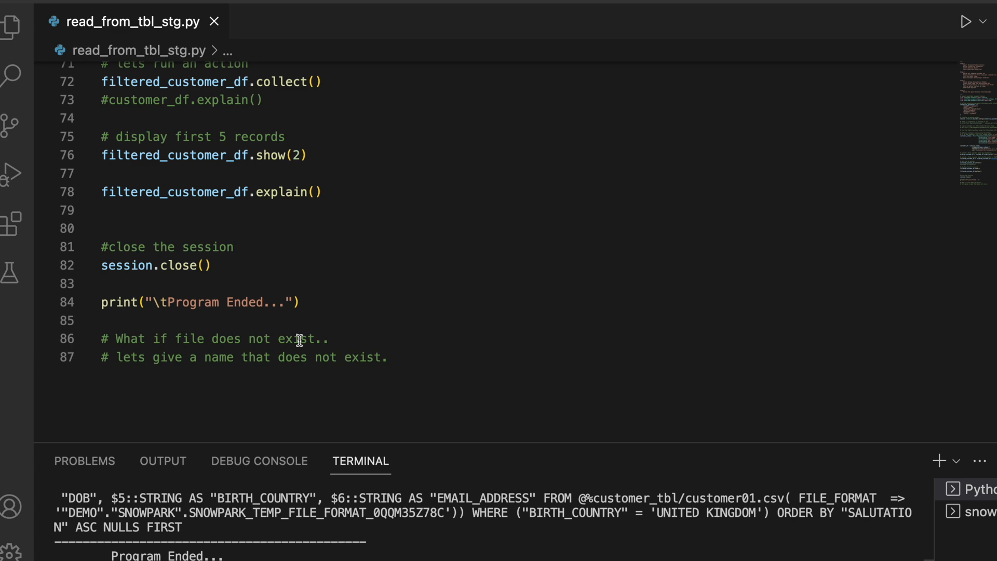
{"action": "mouse_move", "coordinate": [287, 350]}
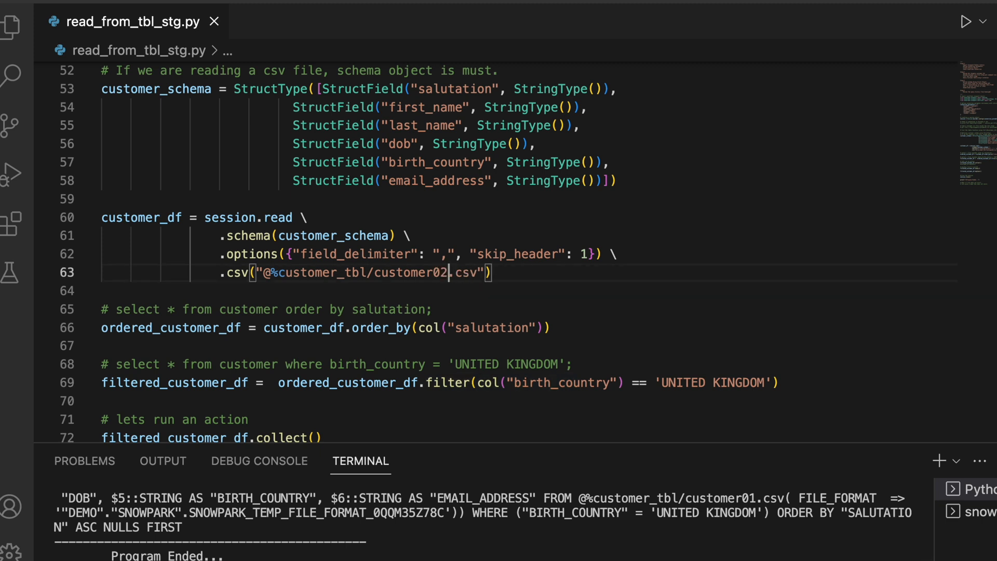
{"action": "mouse_move", "coordinate": [440, 423]}
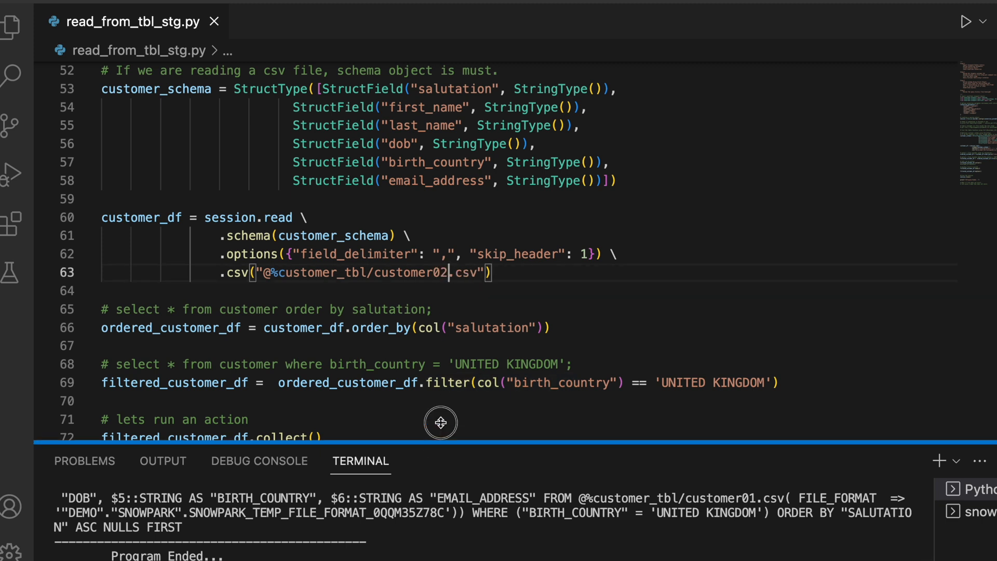